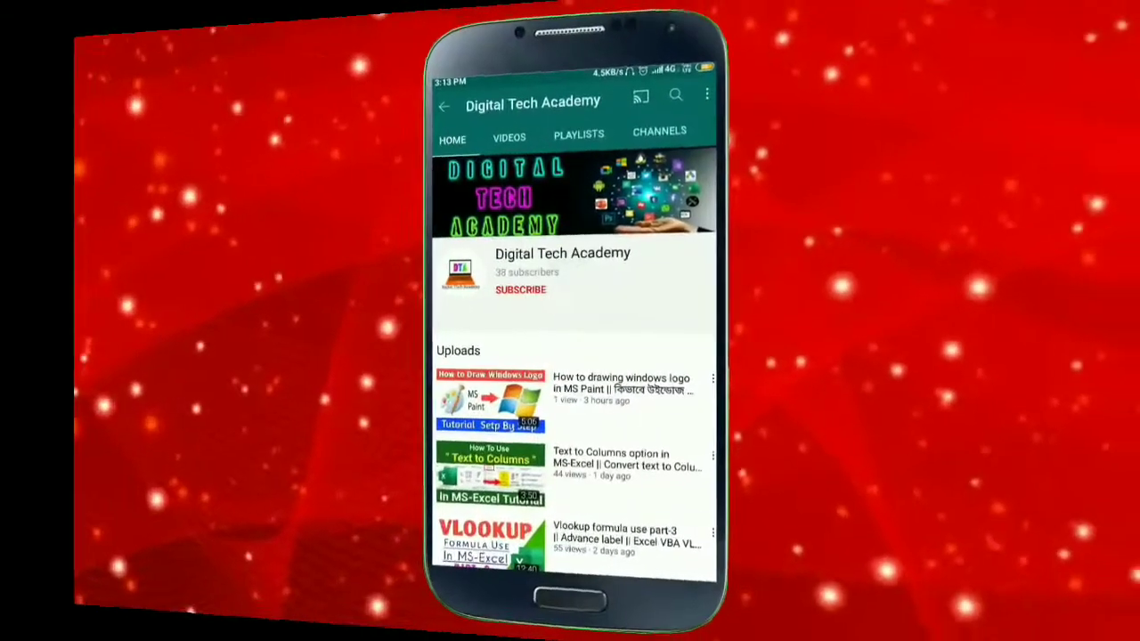
- Review the finished barcodes, then clear the barcode cells B3:B5
click(520, 289)
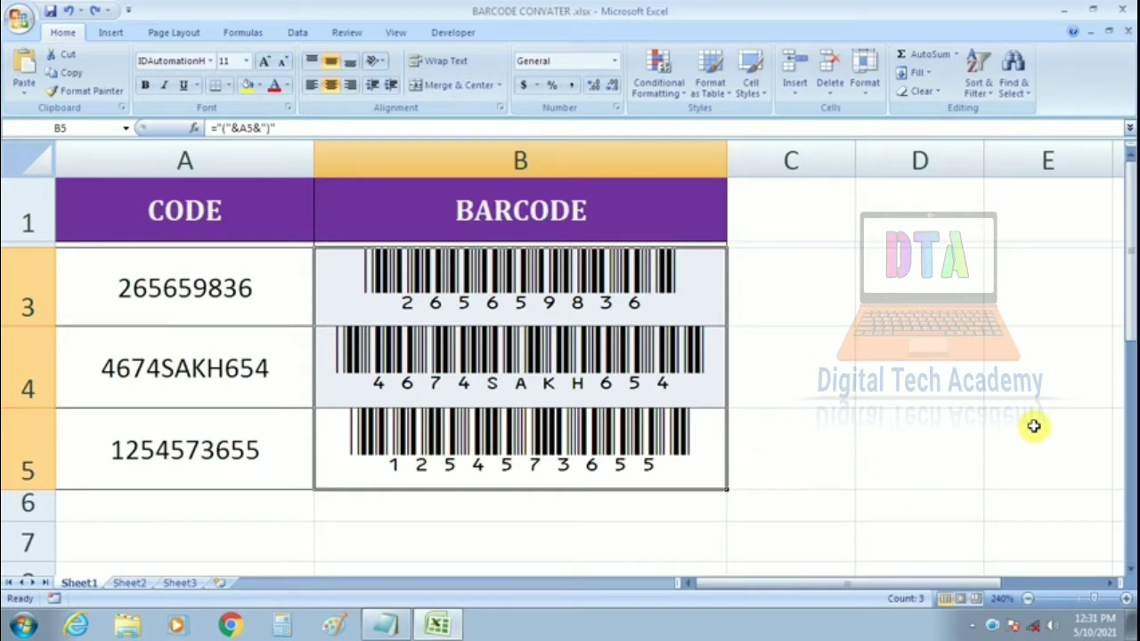
mouse_move(103, 274)
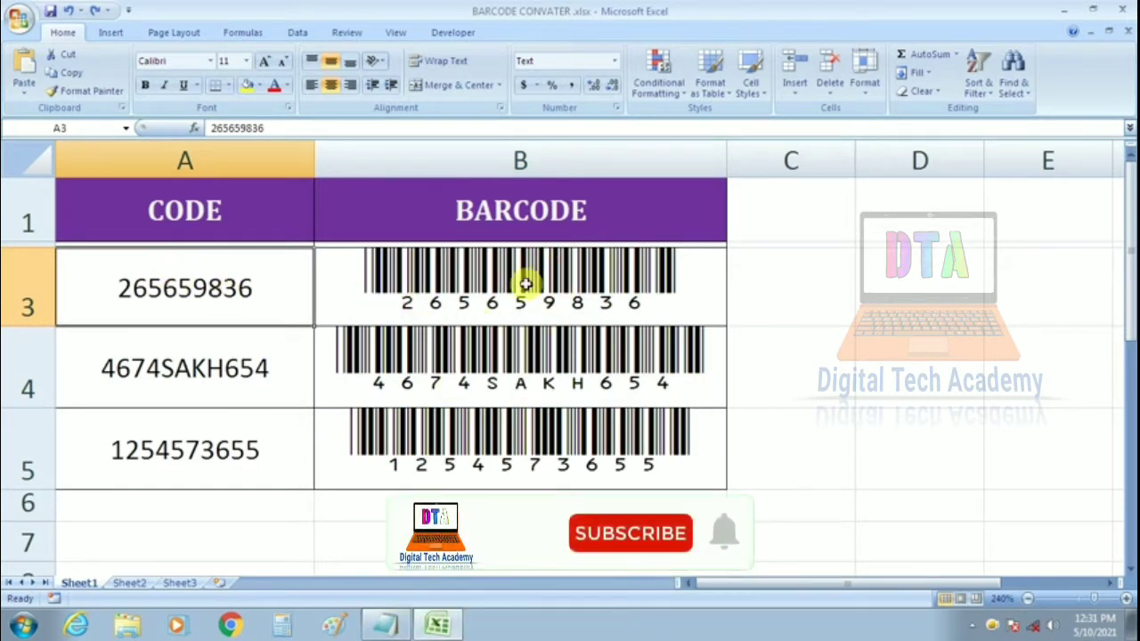
click(630, 532)
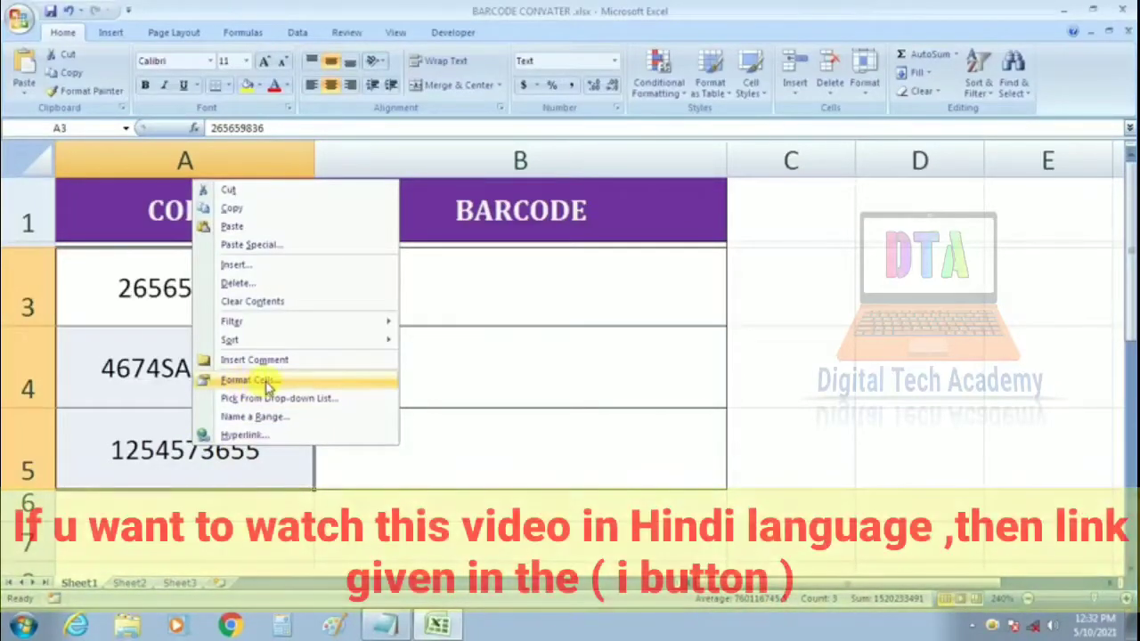
- Format the codes in A3:A5 as Text via Format Cells, then move to B3
click(249, 381)
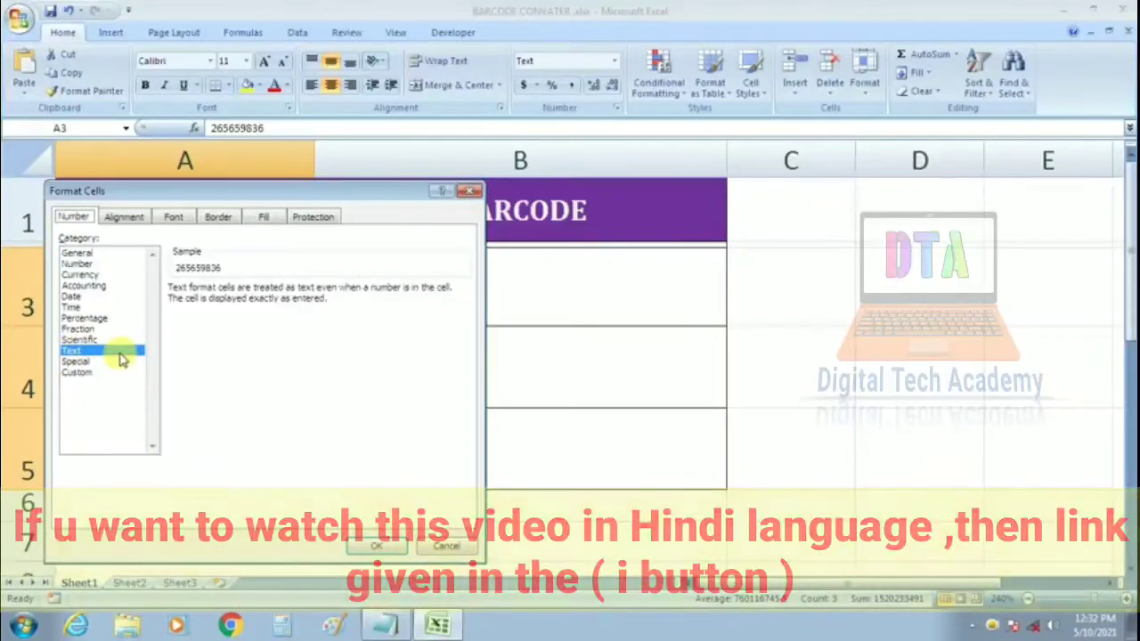
click(374, 545)
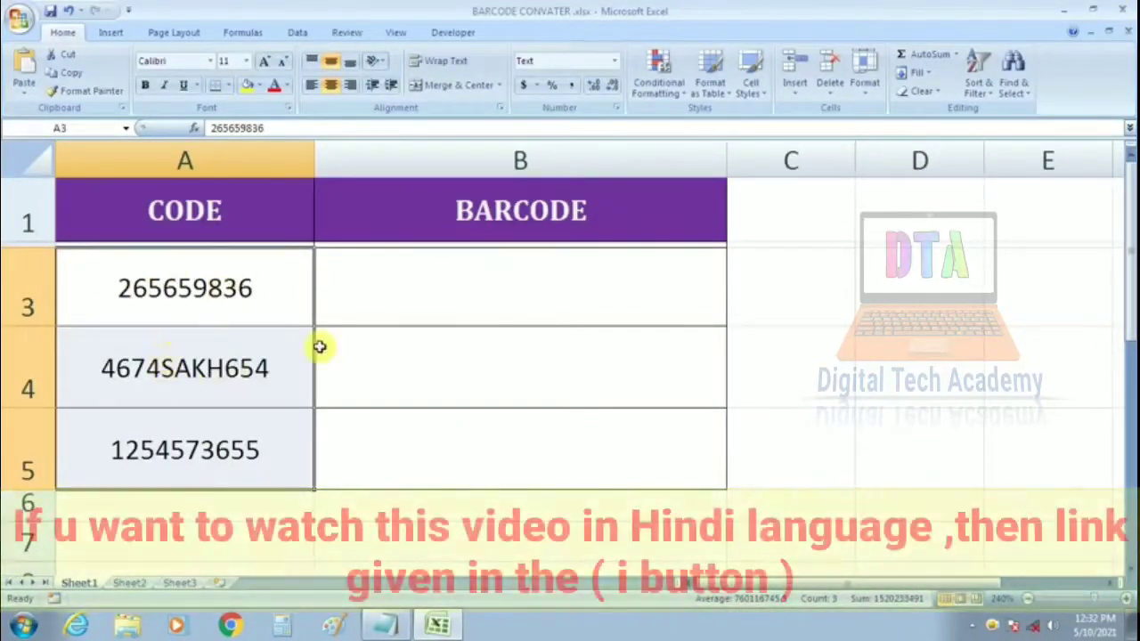
click(520, 286)
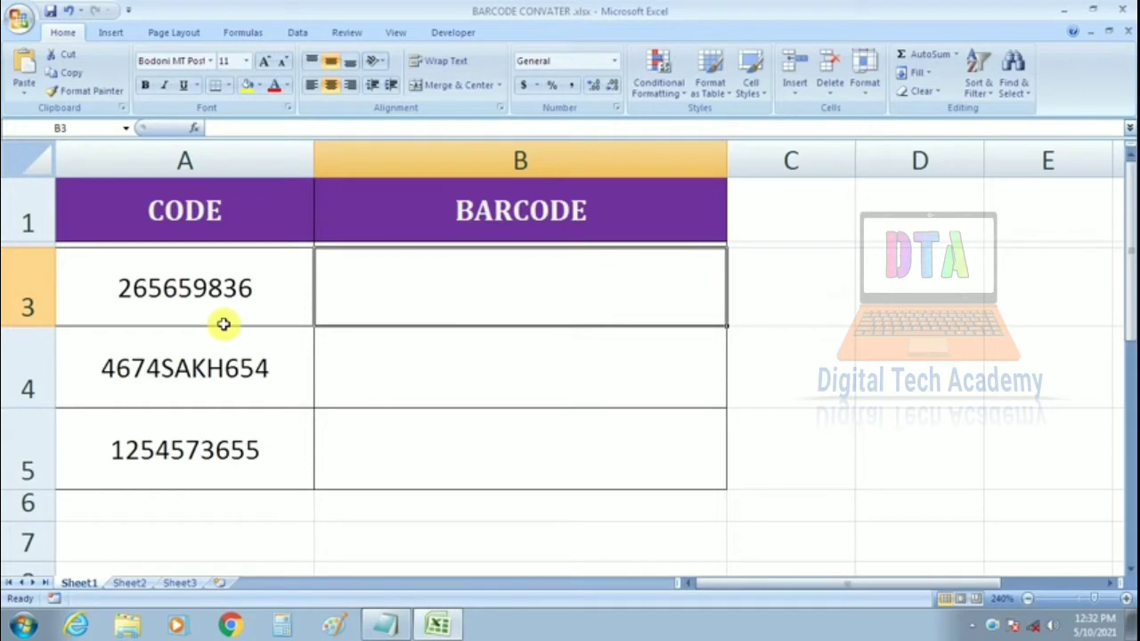
mouse_move(399, 374)
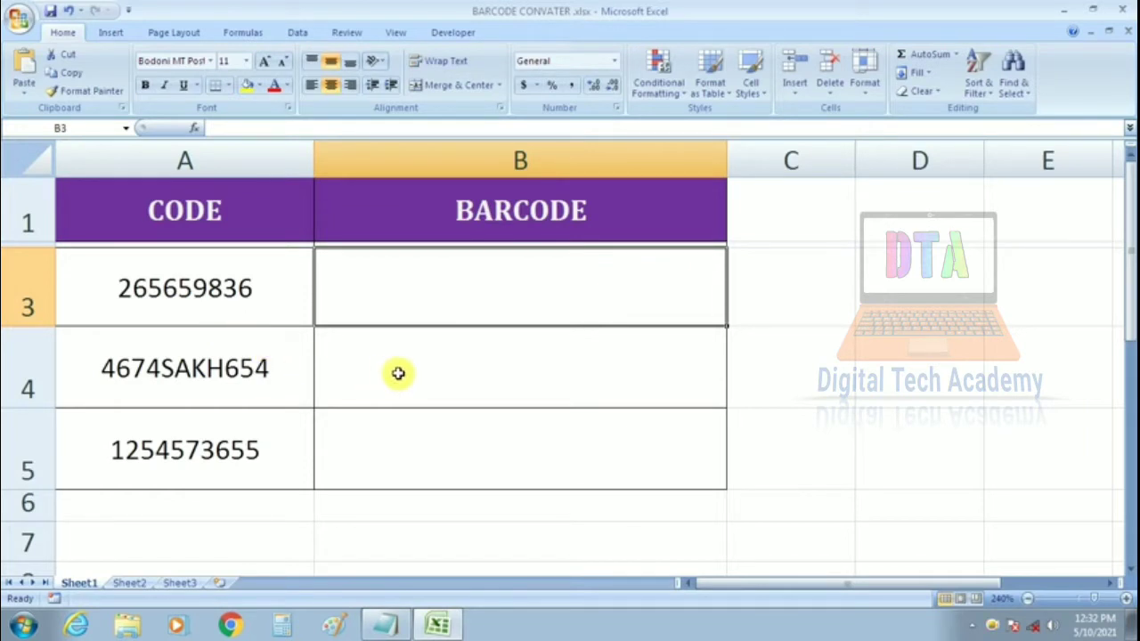
- Enter the formula ="("&A3&")" in B3 to wrap the code in parentheses
text(="("&A3&")")
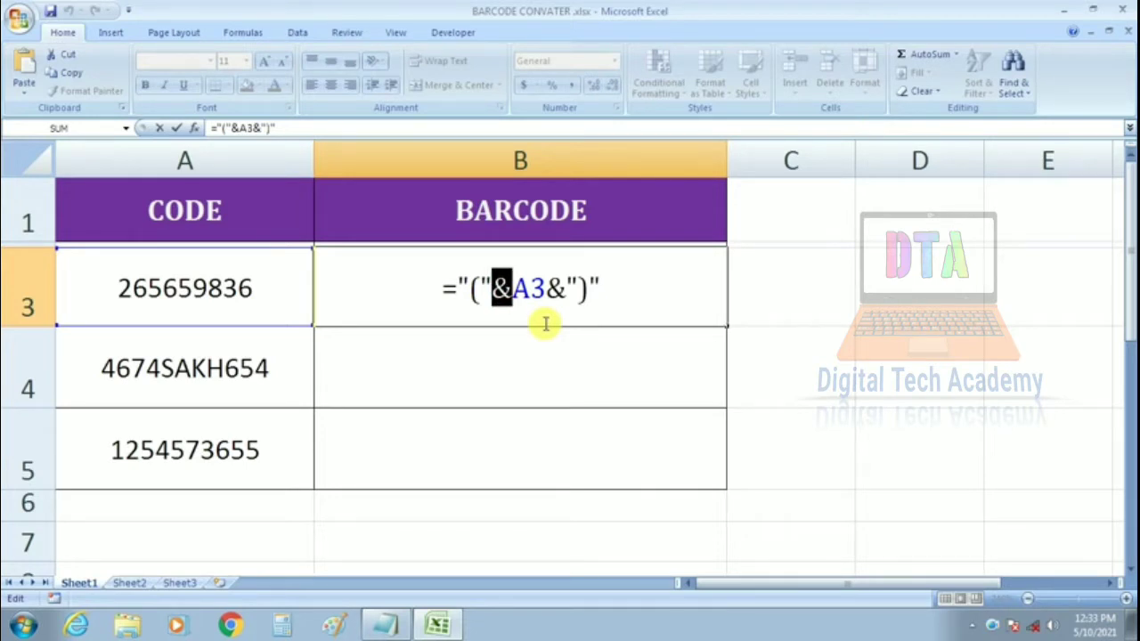
mouse_move(367, 353)
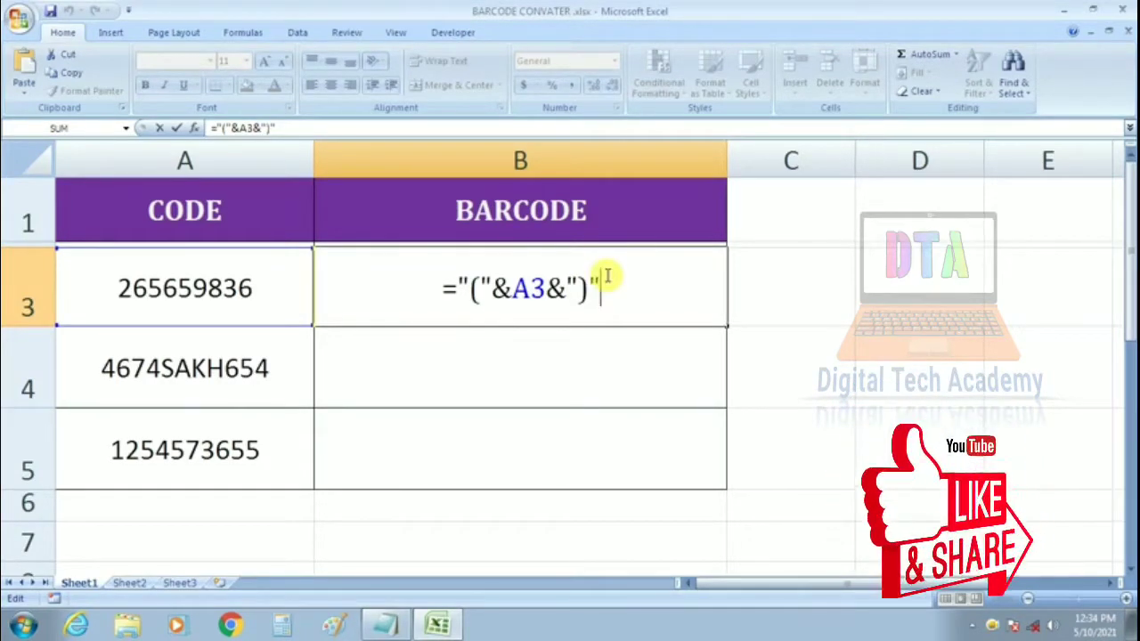
- Confirm the formula and fill it down so B3:B5 show parenthesized codes
key(enter)
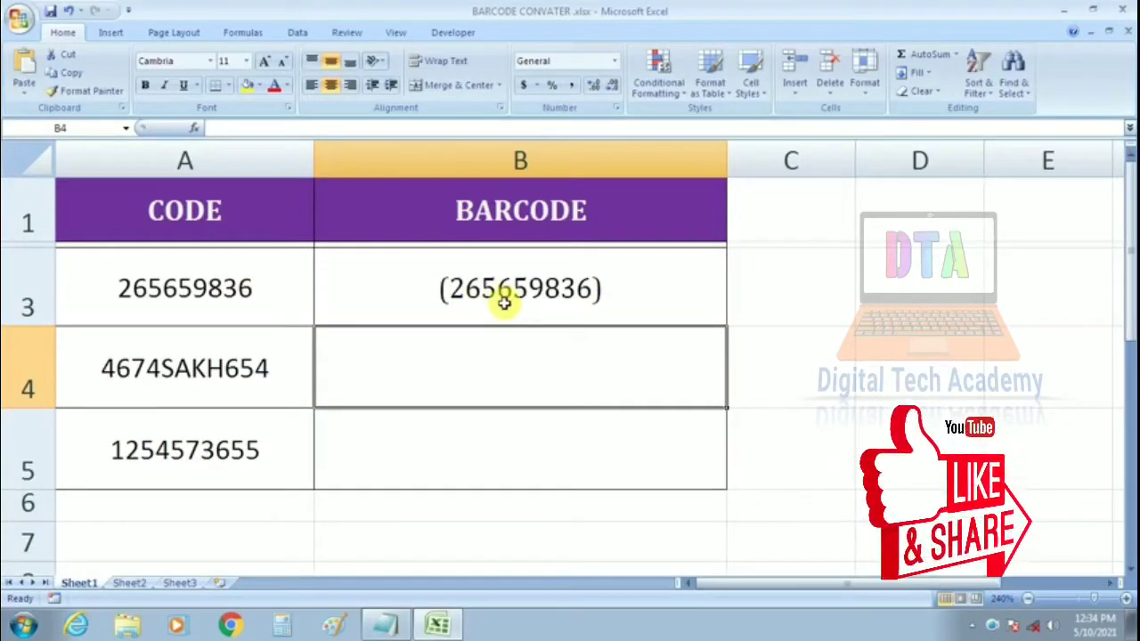
click(520, 289)
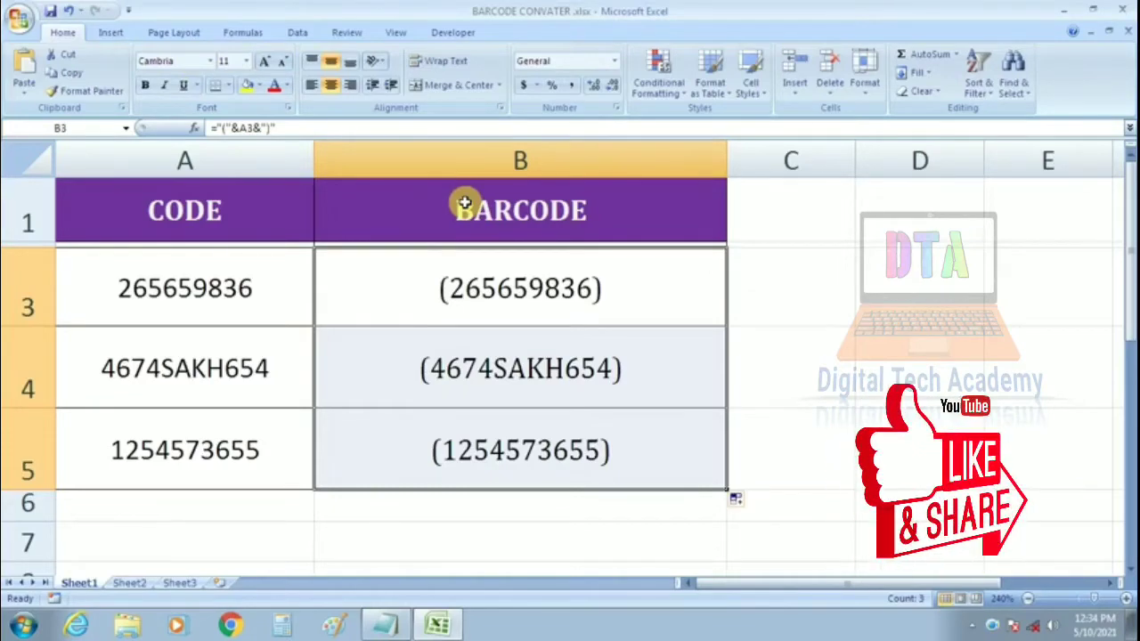
mouse_move(1029, 477)
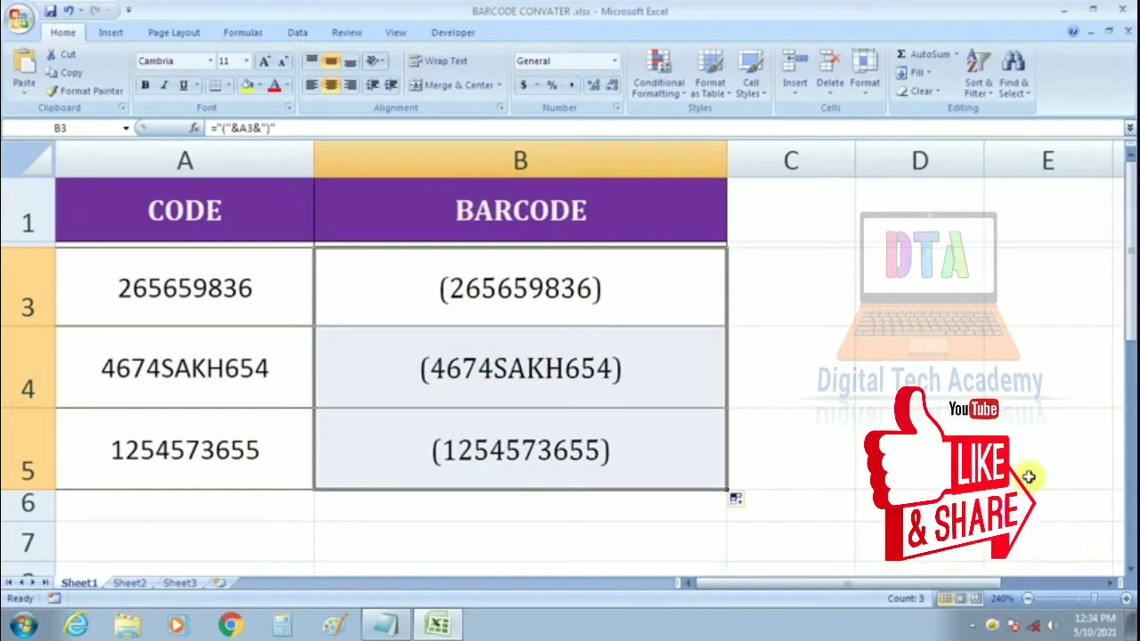
- Bring up the Notepad notes and select the font name IDAutomationHC39M
click(385, 623)
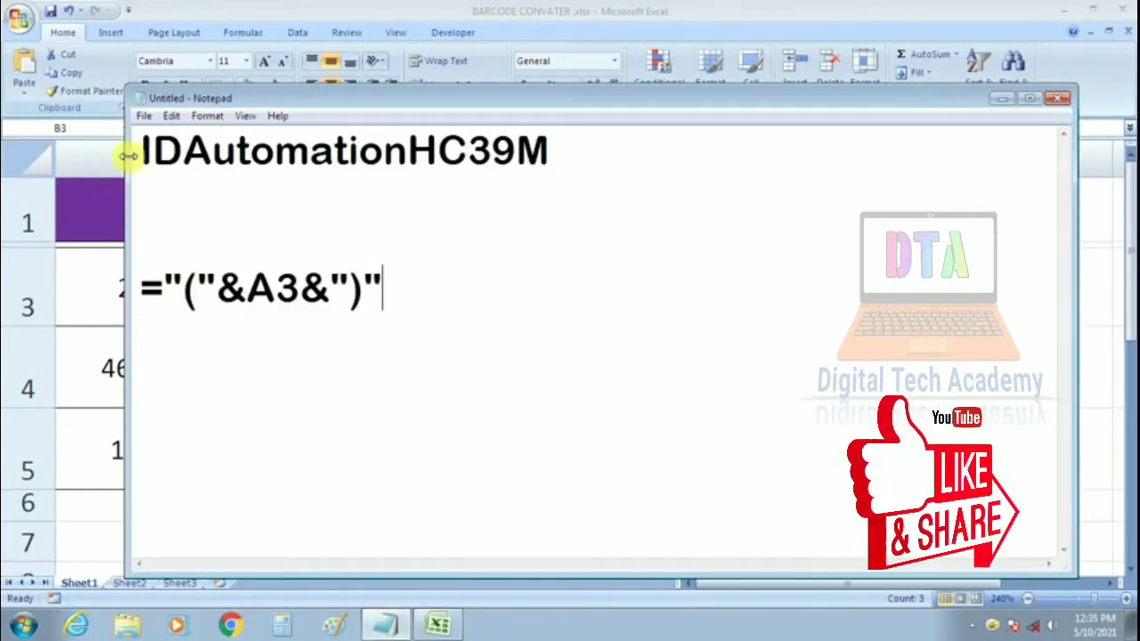
triple_click(342, 149)
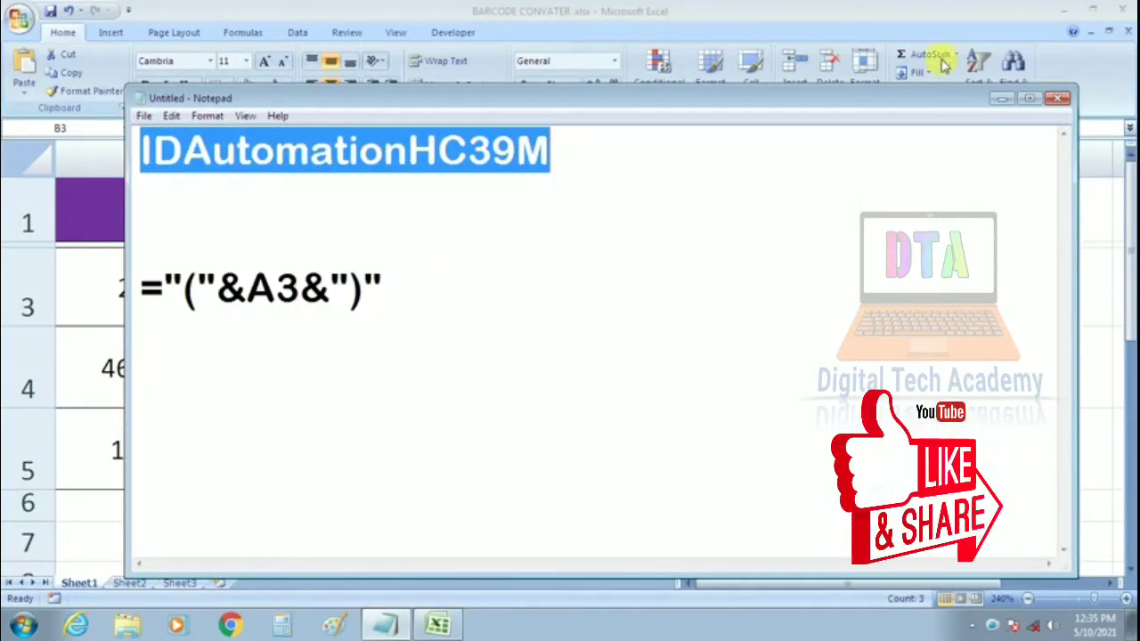
click(1029, 98)
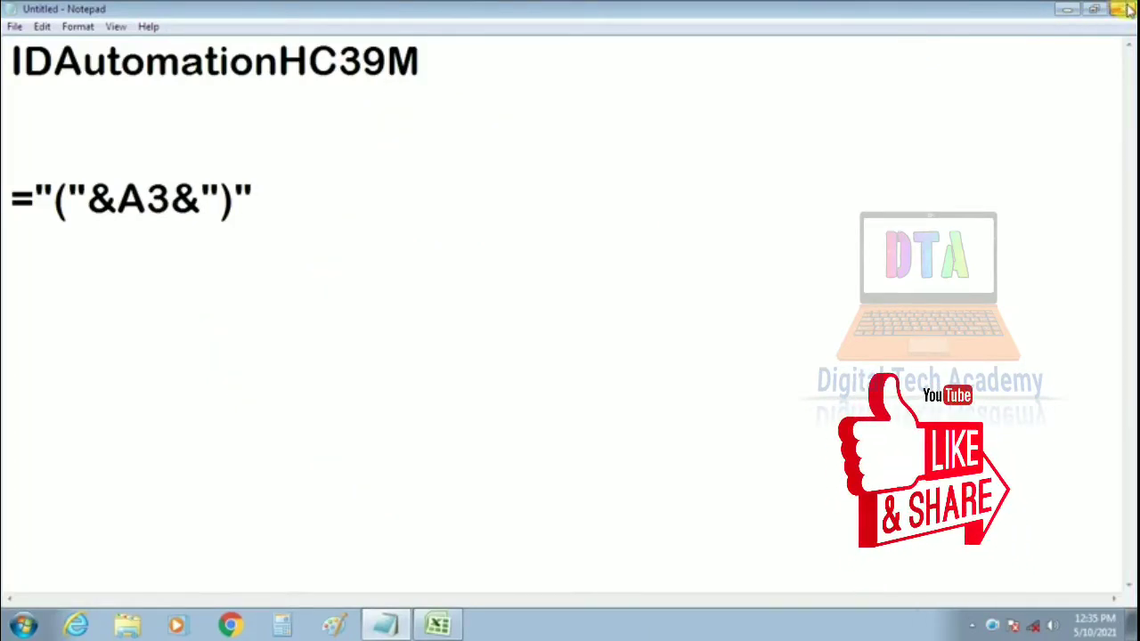
- Close Notepad without saving, returning to the spreadsheet
click(1122, 9)
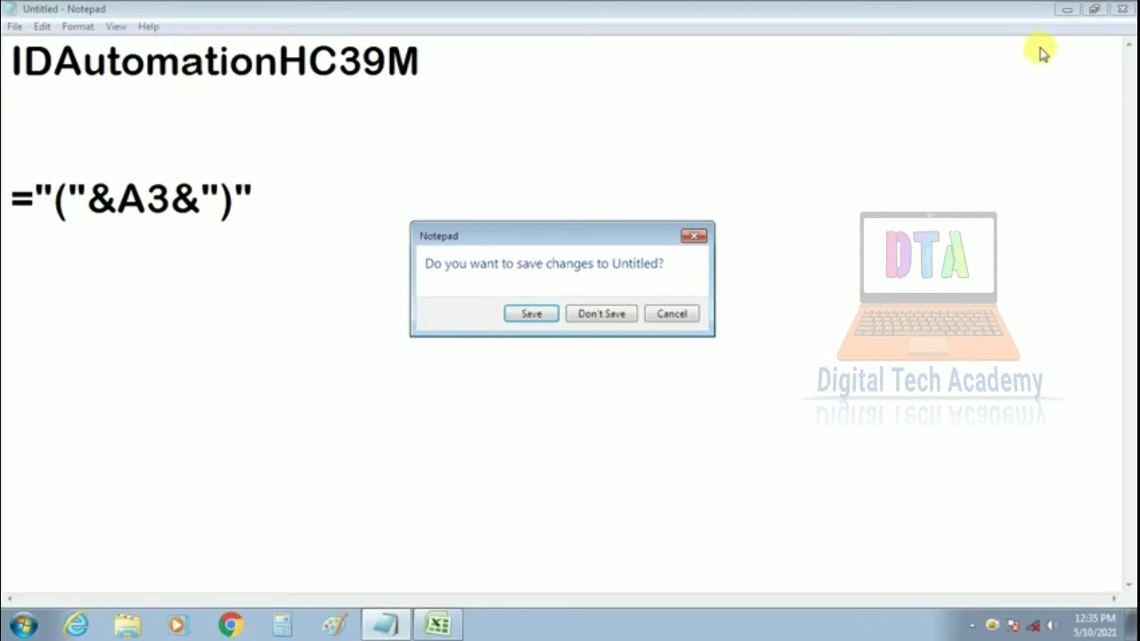
click(601, 314)
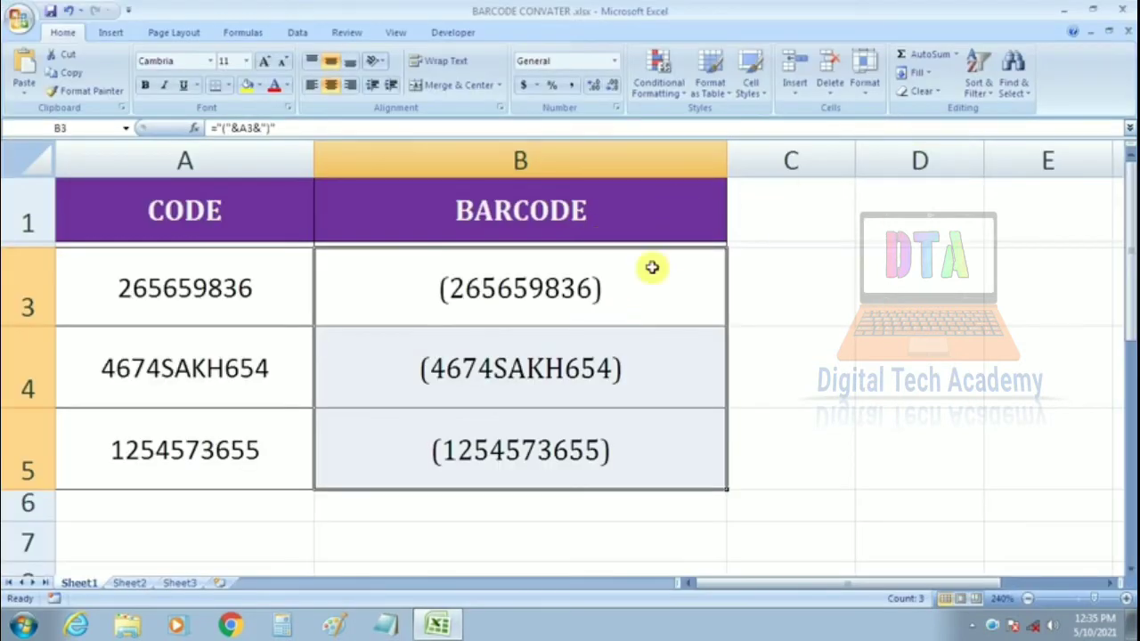
mouse_move(441, 374)
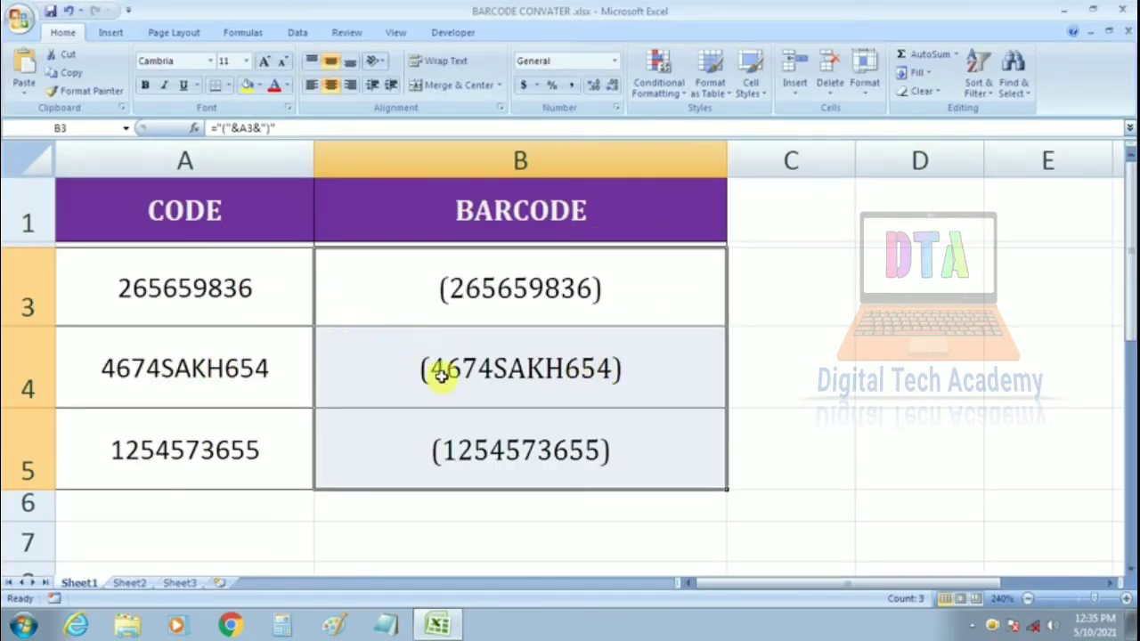